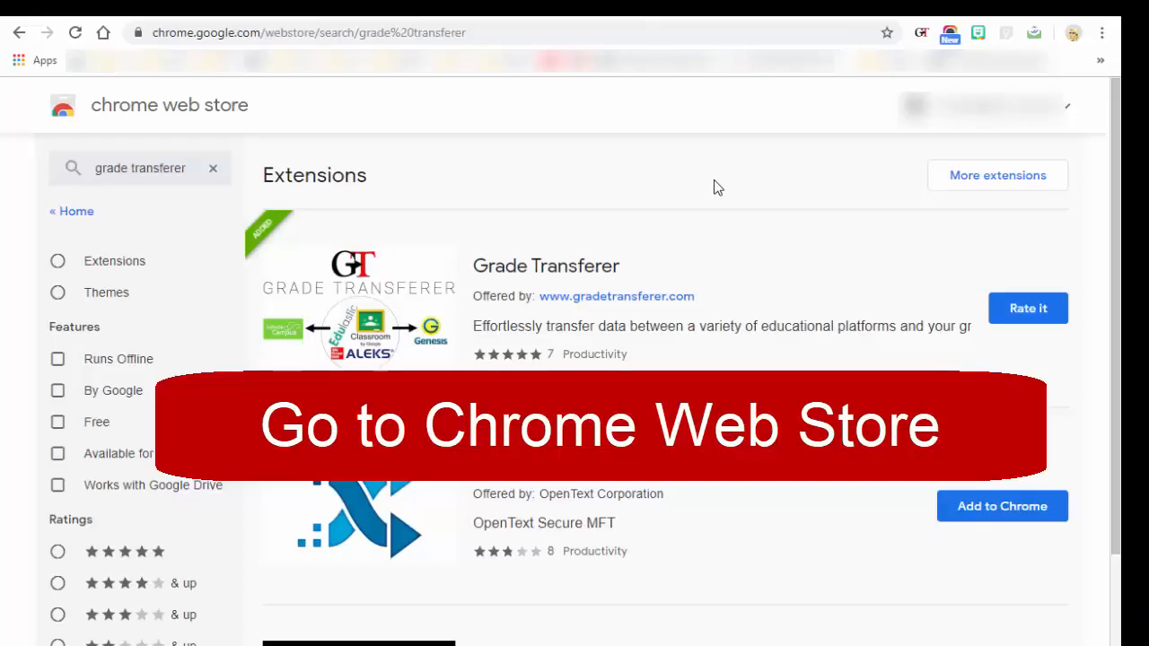
{"action": "mouse_move", "coordinate": [382, 115]}
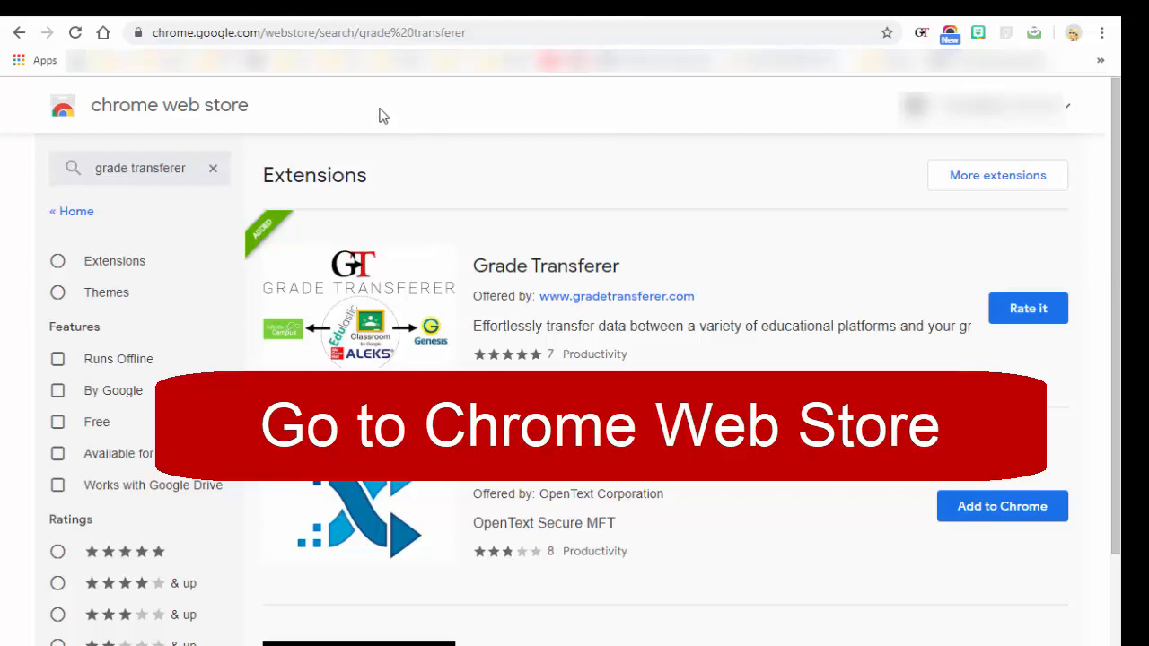
{"action": "mouse_move", "coordinate": [302, 125]}
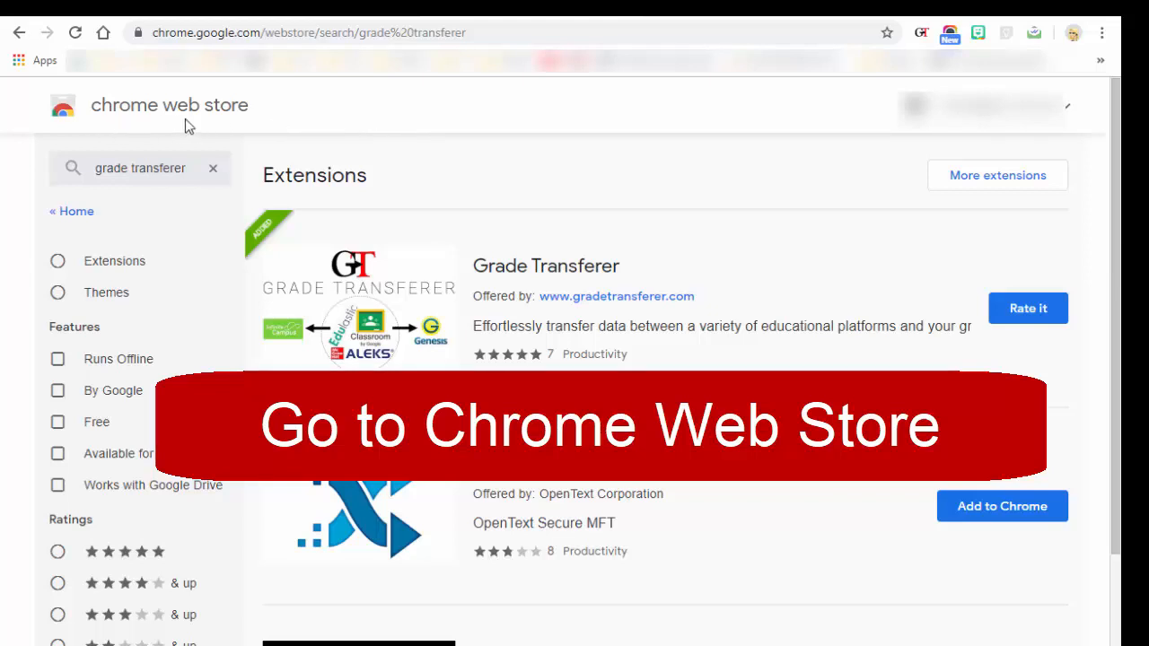
{"action": "mouse_move", "coordinate": [79, 99]}
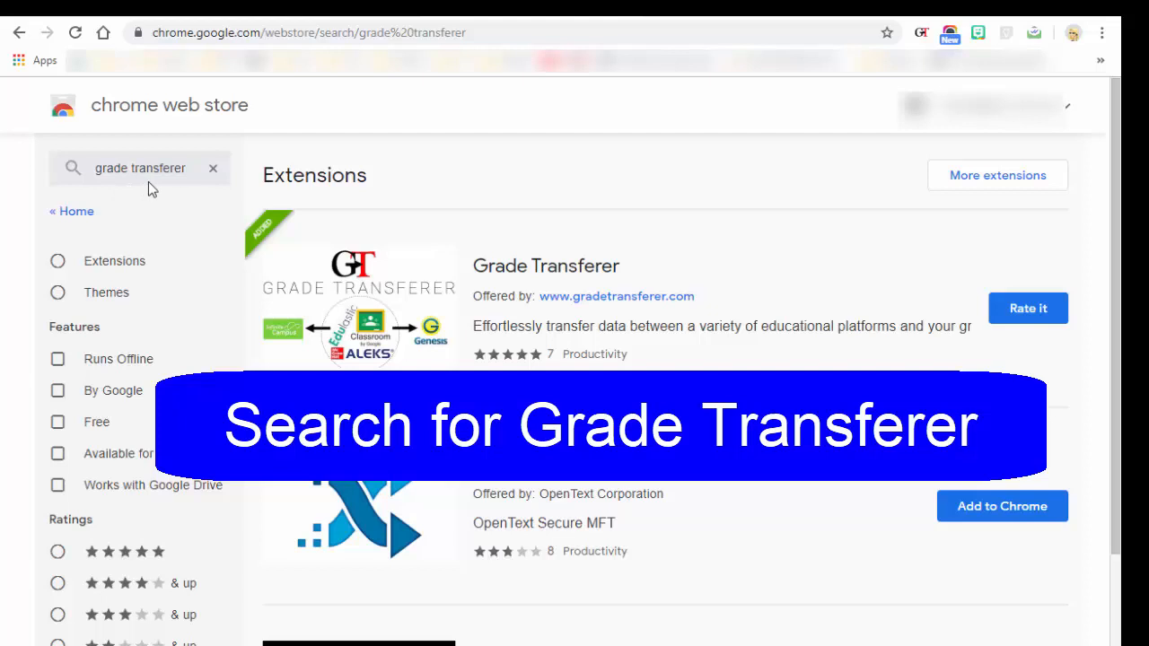
{"action": "mouse_move", "coordinate": [632, 330]}
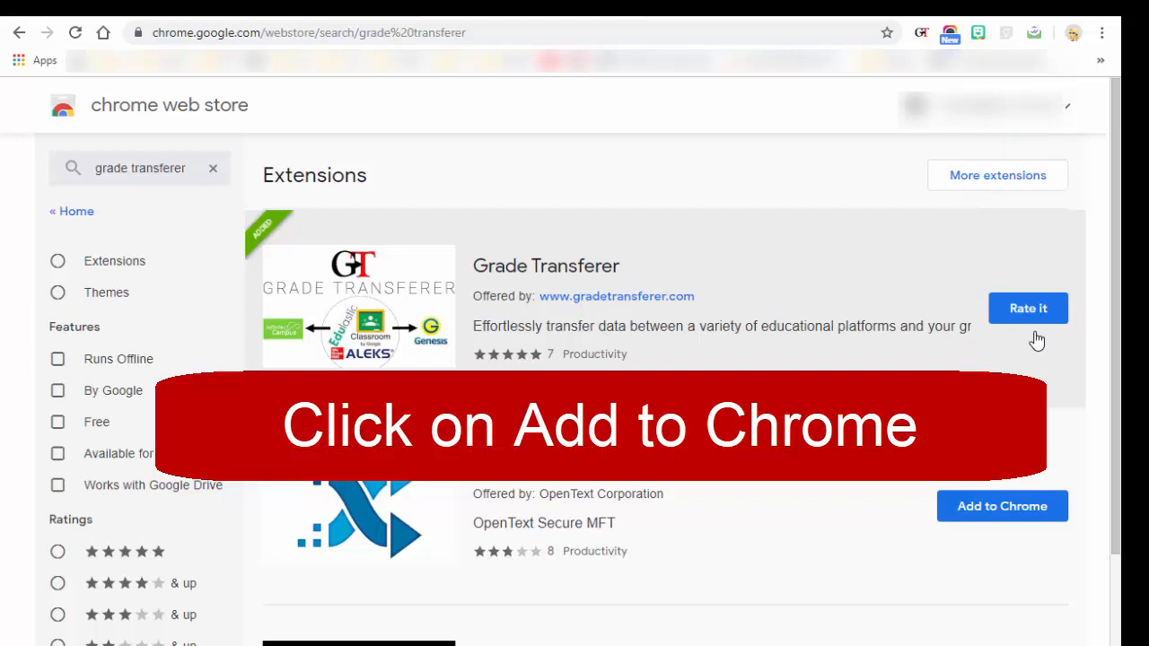
{"action": "mouse_move", "coordinate": [1013, 351]}
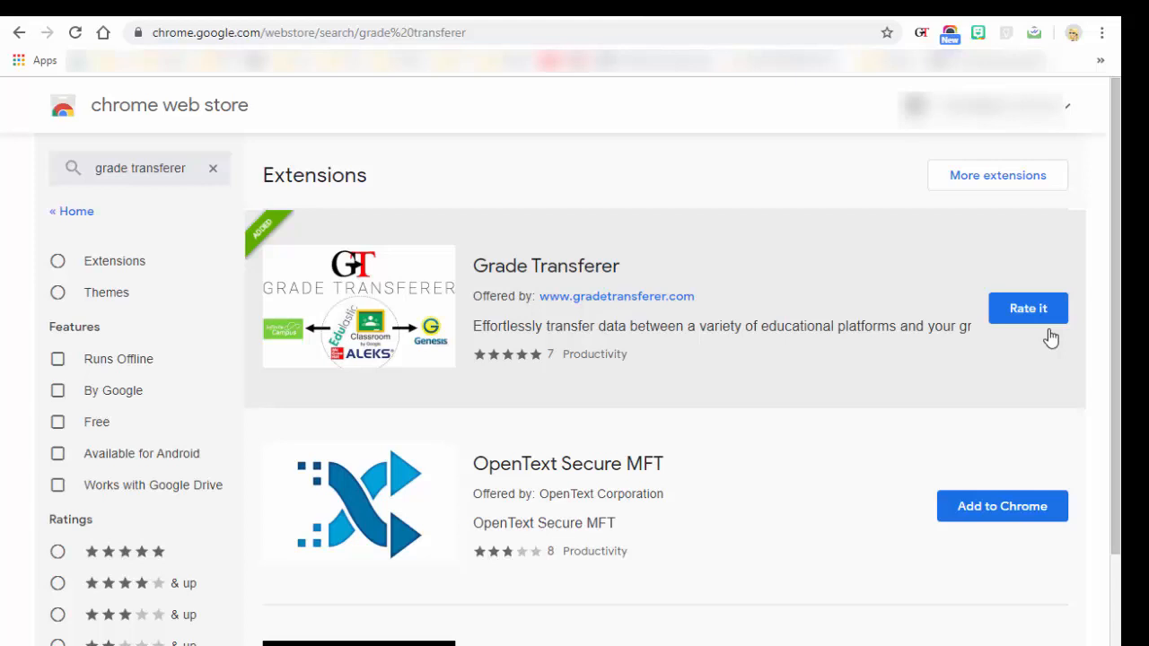
{"action": "mouse_move", "coordinate": [1051, 336]}
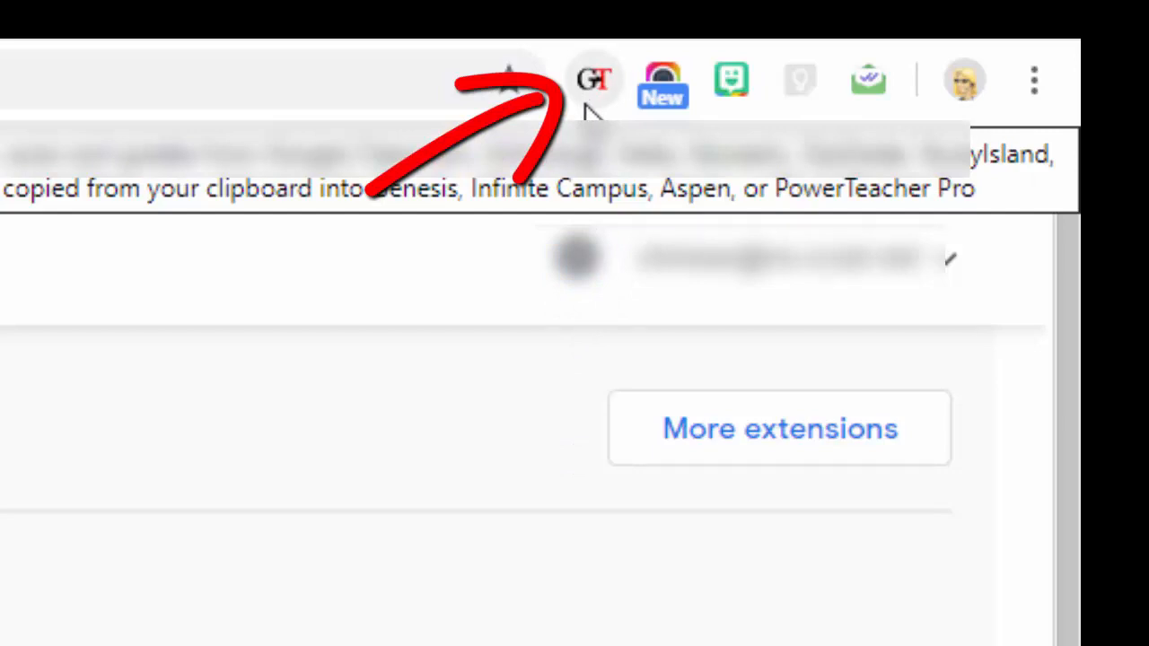
{"action": "mouse_move", "coordinate": [603, 115]}
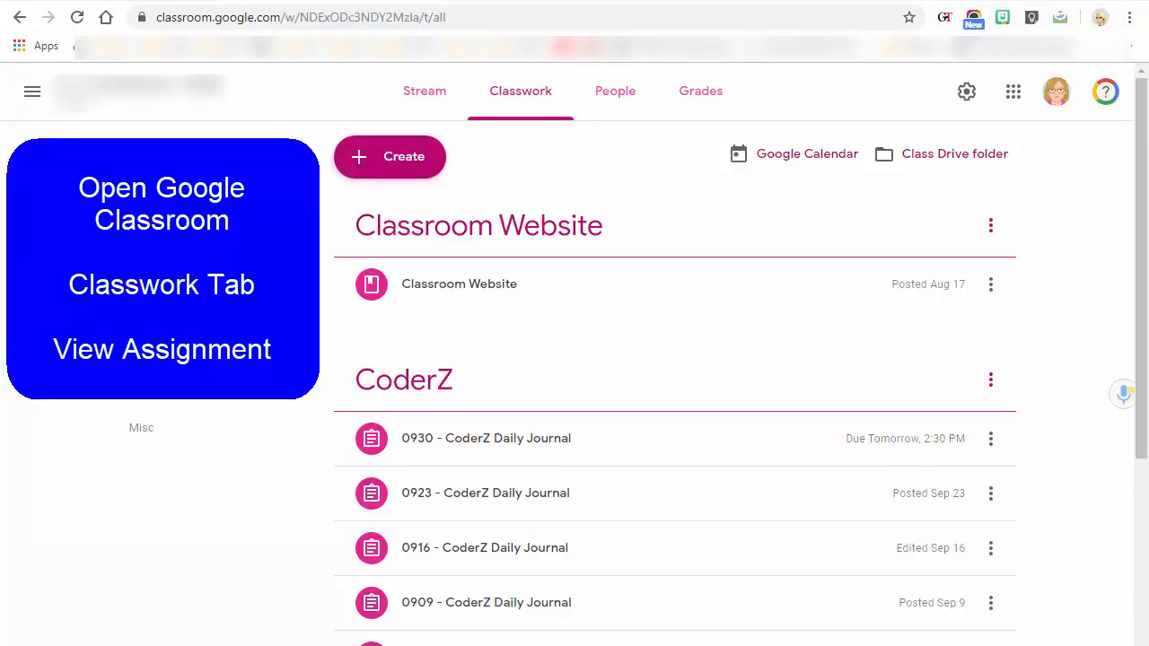
{"action": "mouse_move", "coordinate": [330, 415]}
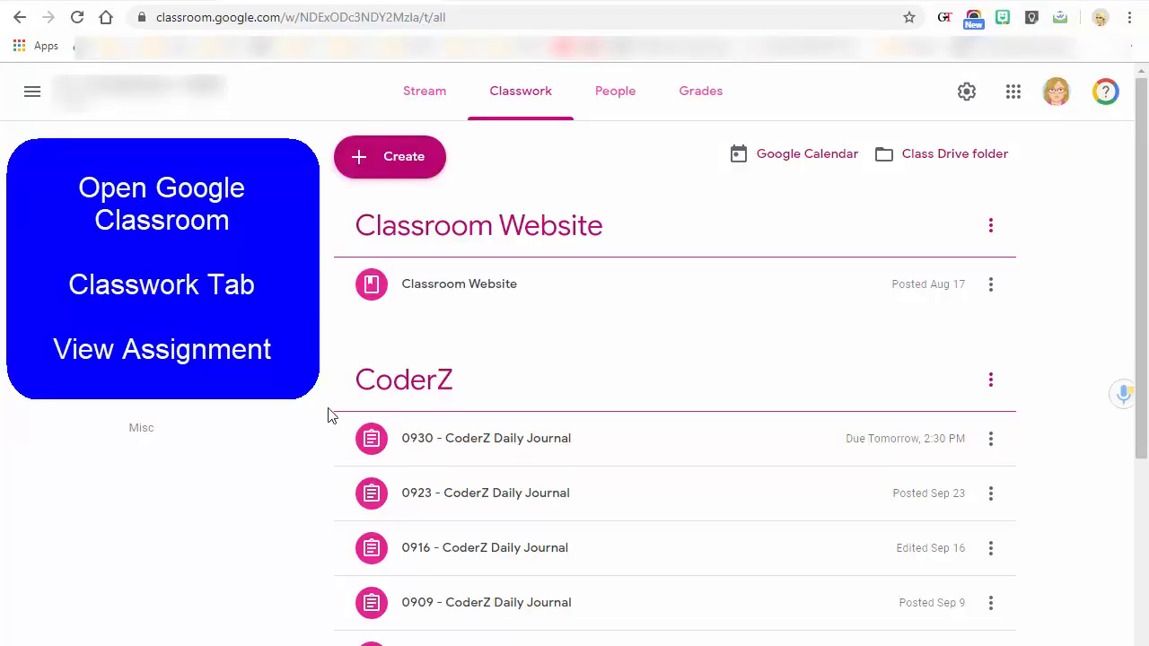
{"action": "mouse_move", "coordinate": [323, 404]}
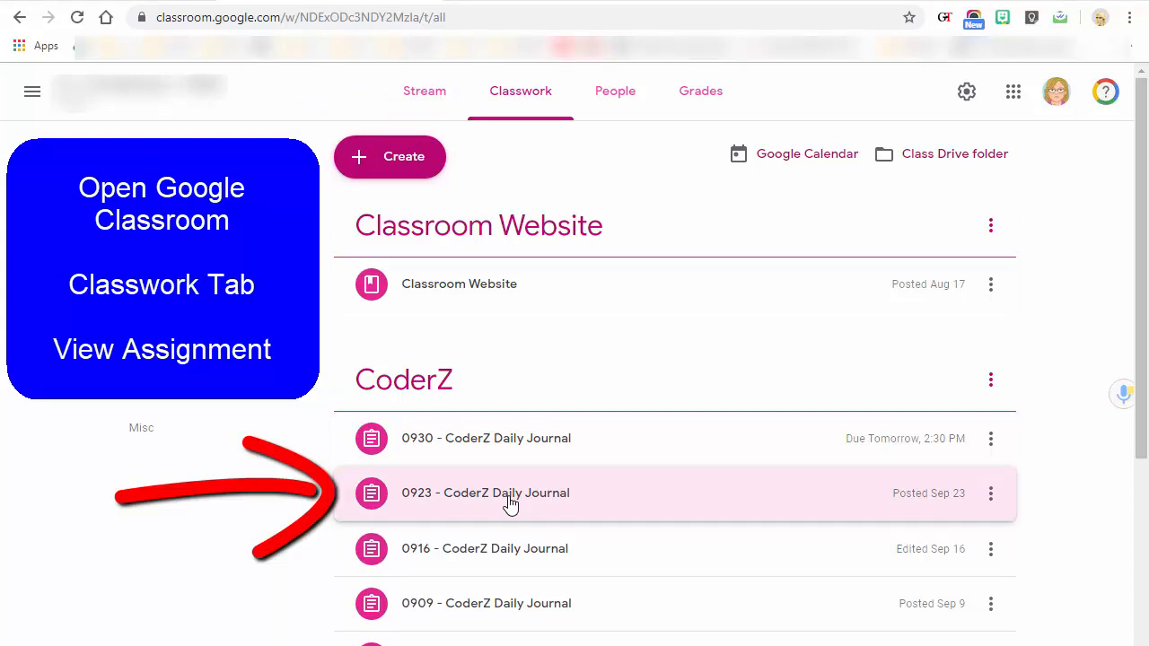
View the student work page for the 0923 - CoderZ Daily Journal assignment
{"action": "left_click", "coordinate": [510, 492]}
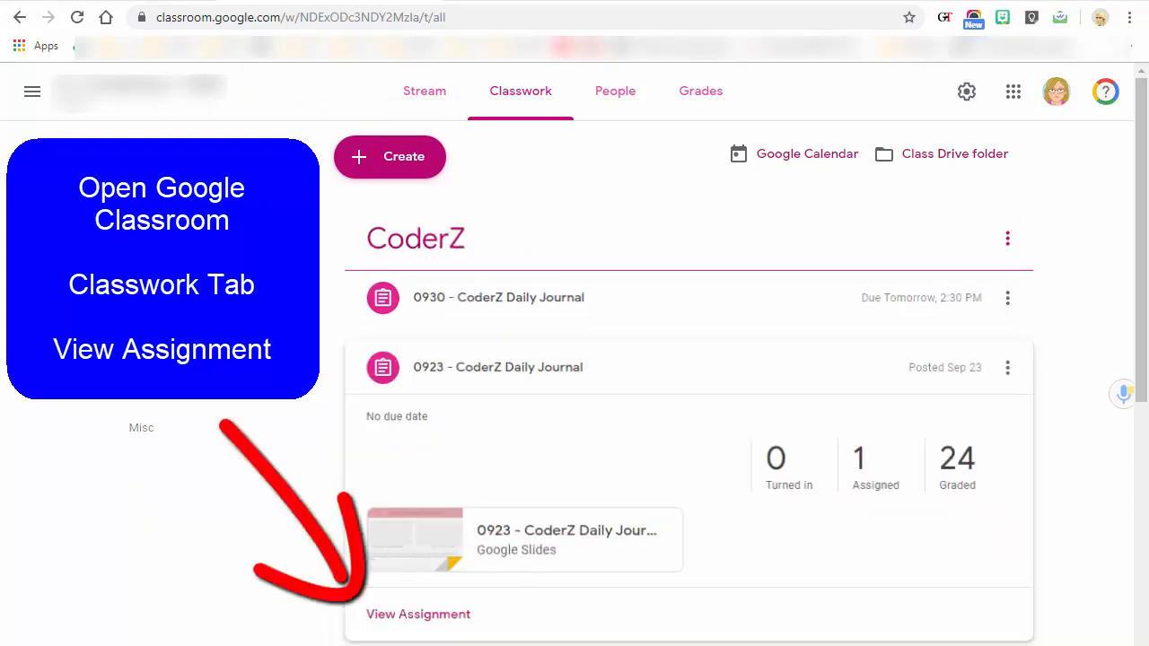
{"action": "left_click", "coordinate": [416, 614]}
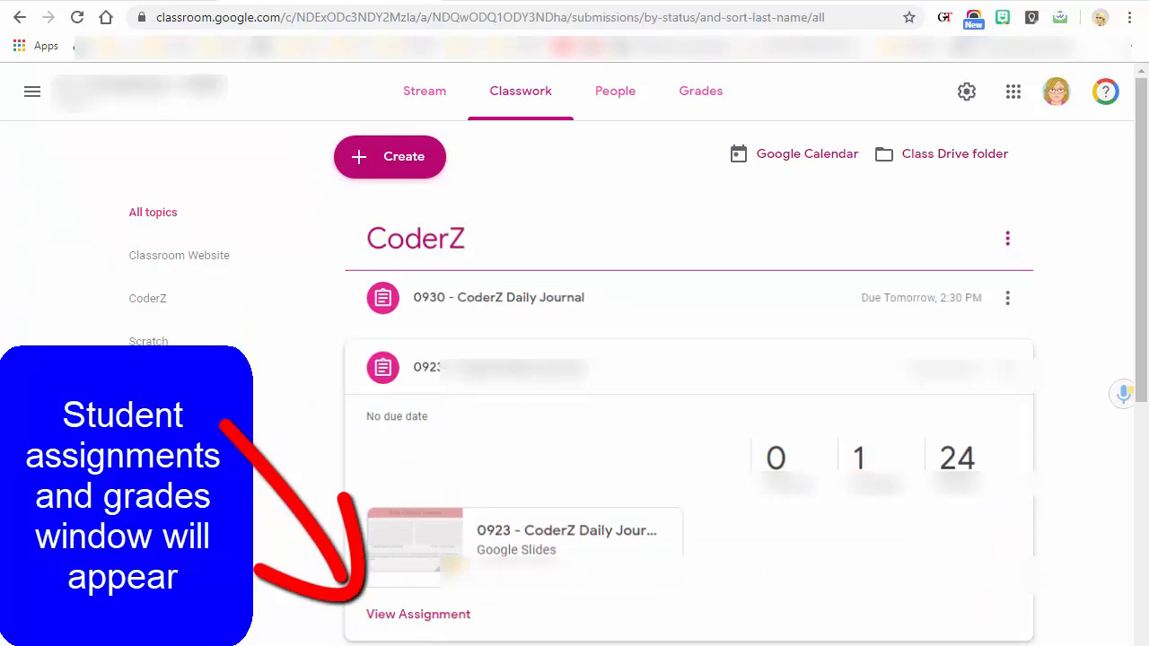
{"action": "left_click", "coordinate": [416, 614]}
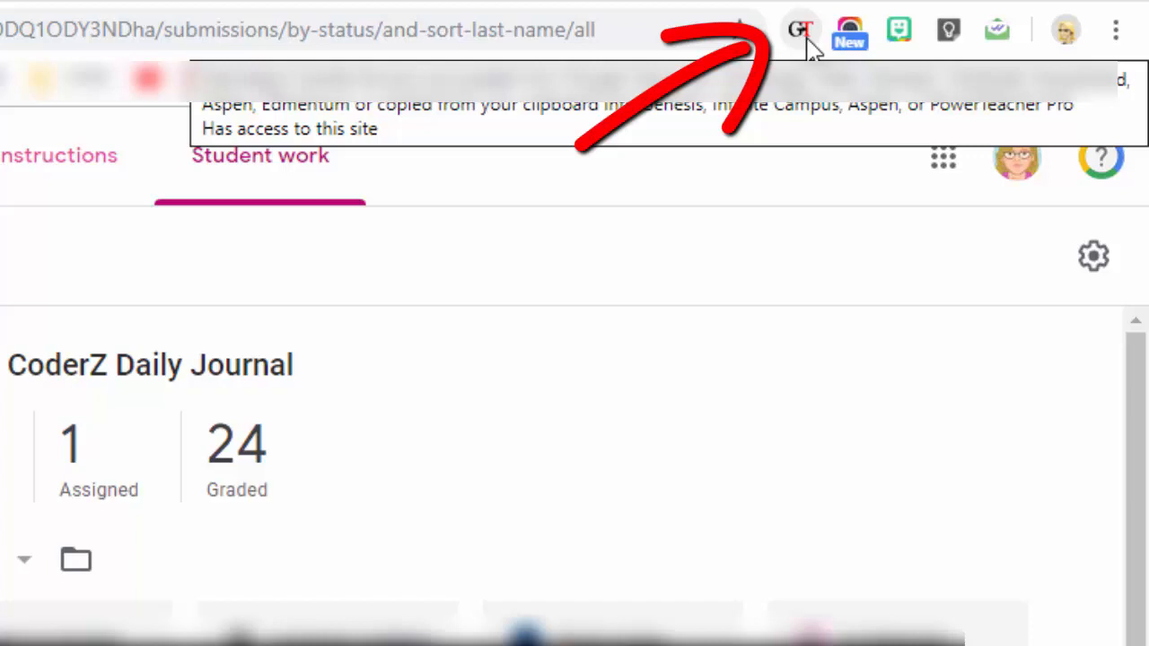
Grab the 23 students' scores with Grade Transferer and acknowledge the retrieval confirmation
{"action": "left_click", "coordinate": [798, 28]}
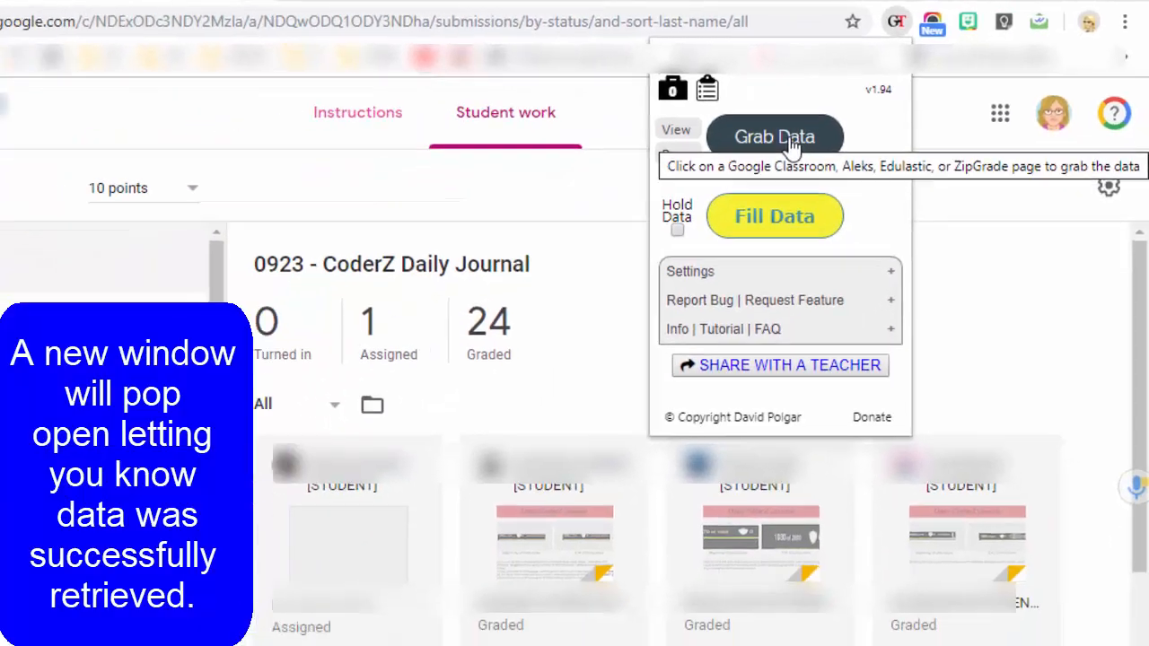
{"action": "left_click", "coordinate": [775, 137]}
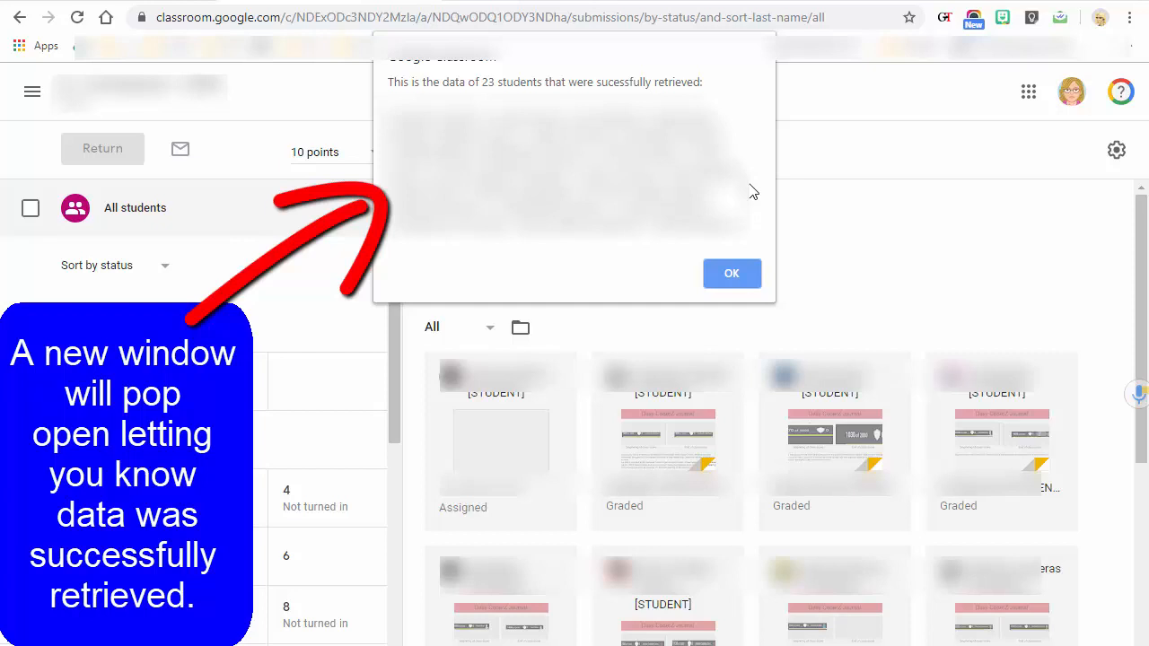
{"action": "mouse_move", "coordinate": [686, 266]}
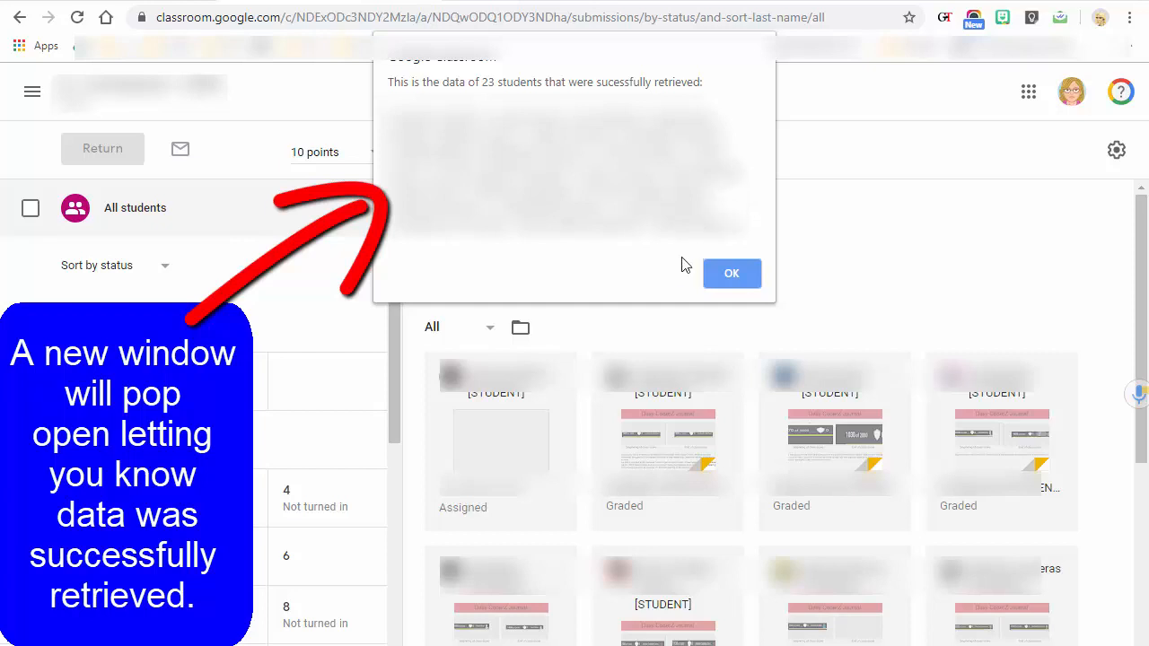
{"action": "mouse_move", "coordinate": [675, 280]}
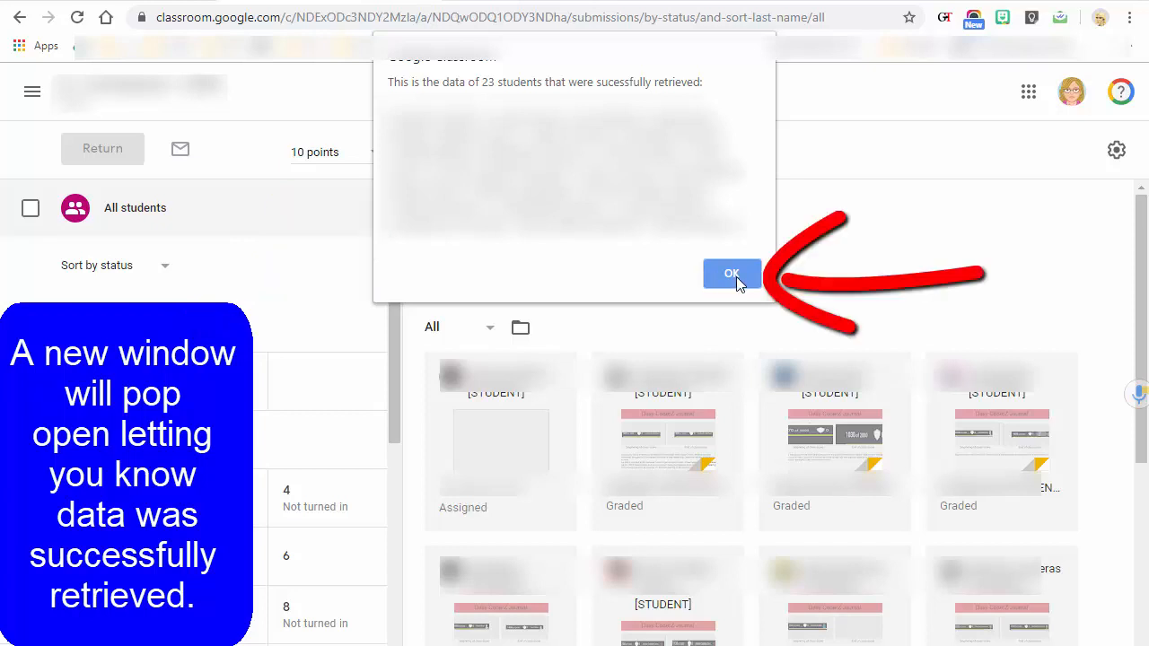
{"action": "left_click", "coordinate": [732, 273]}
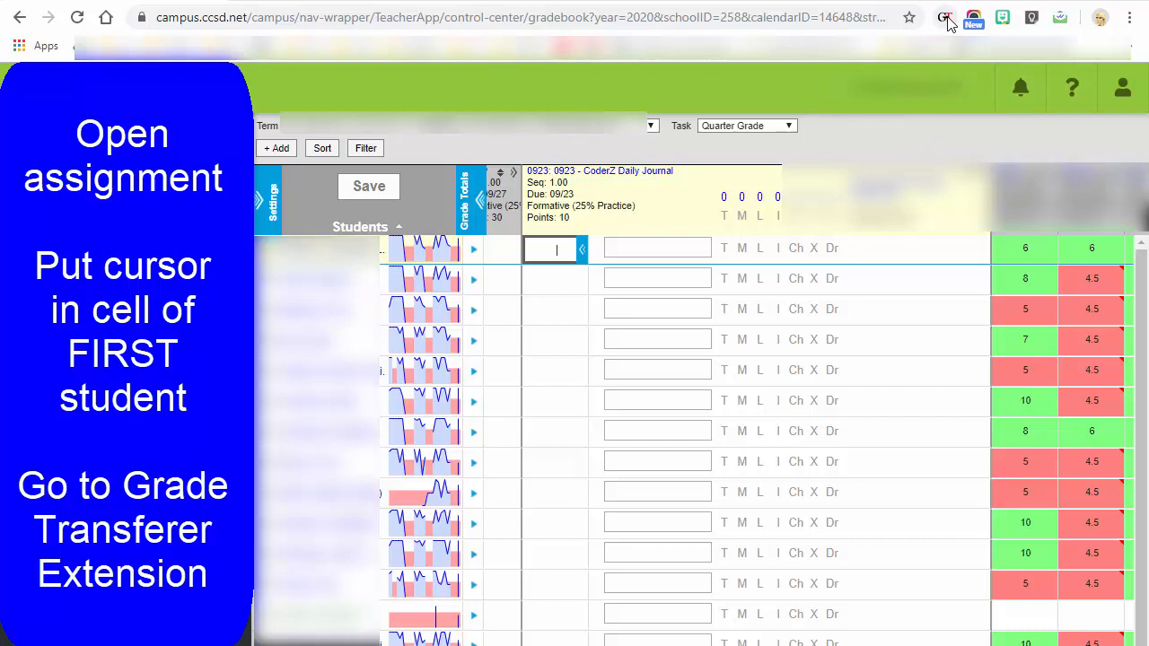
Fill the 0923 CoderZ Daily Journal gradebook column with the grabbed scores and confirm the transfer
{"action": "left_click", "coordinate": [945, 18]}
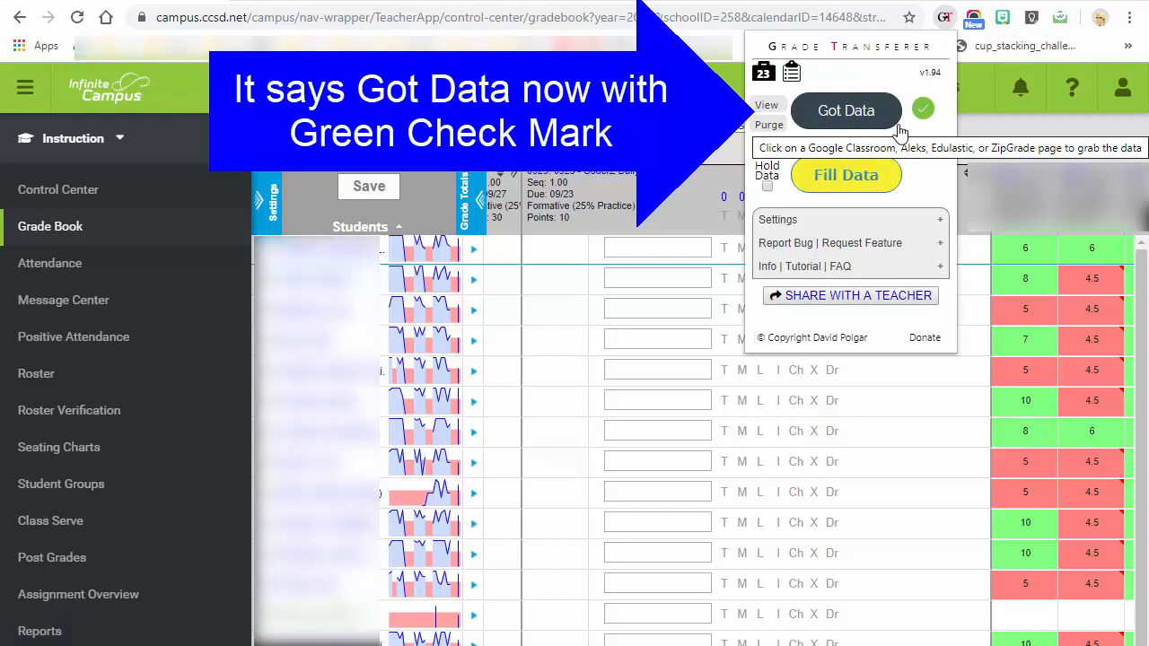
{"action": "mouse_move", "coordinate": [930, 127]}
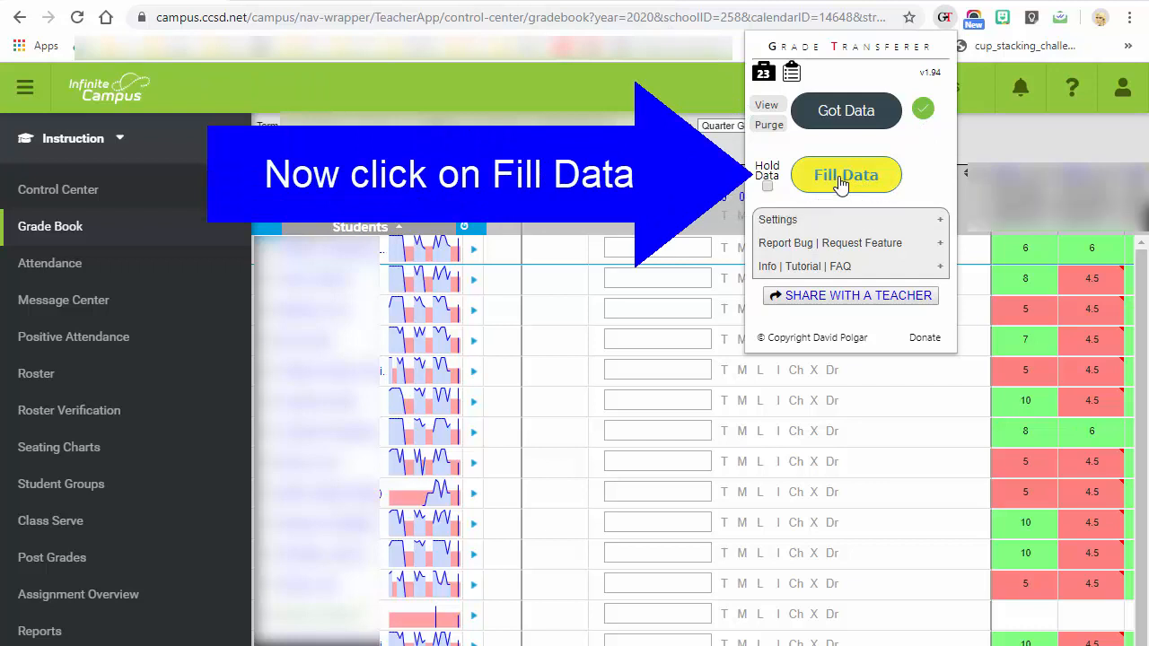
{"action": "left_click", "coordinate": [845, 174]}
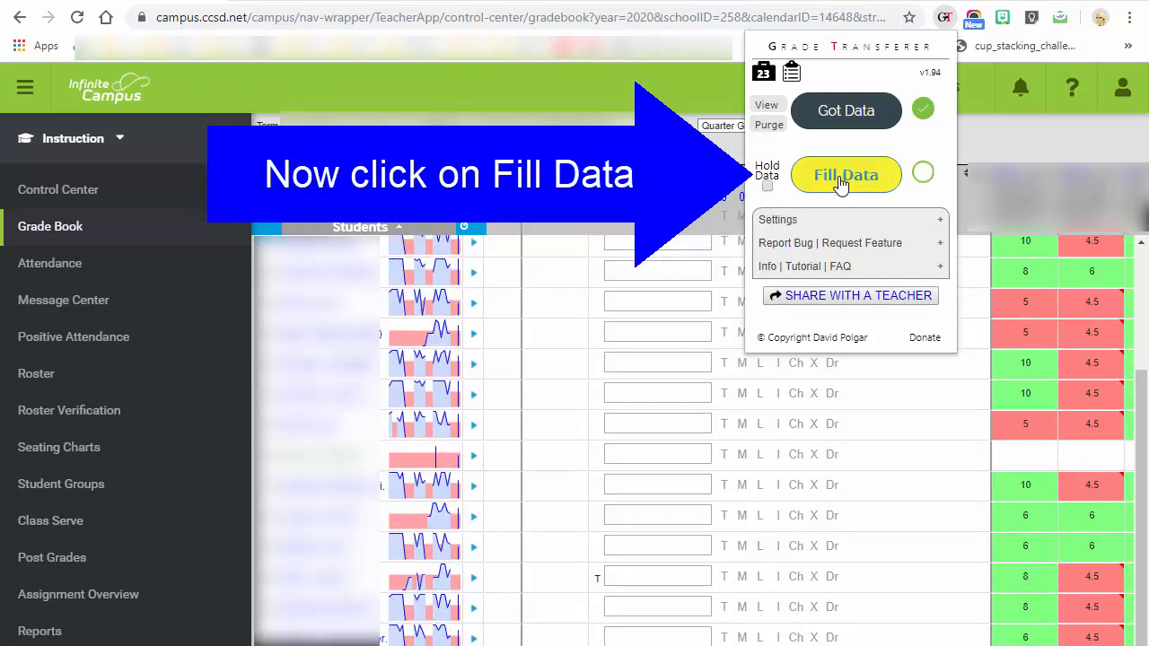
{"action": "left_click", "coordinate": [846, 174]}
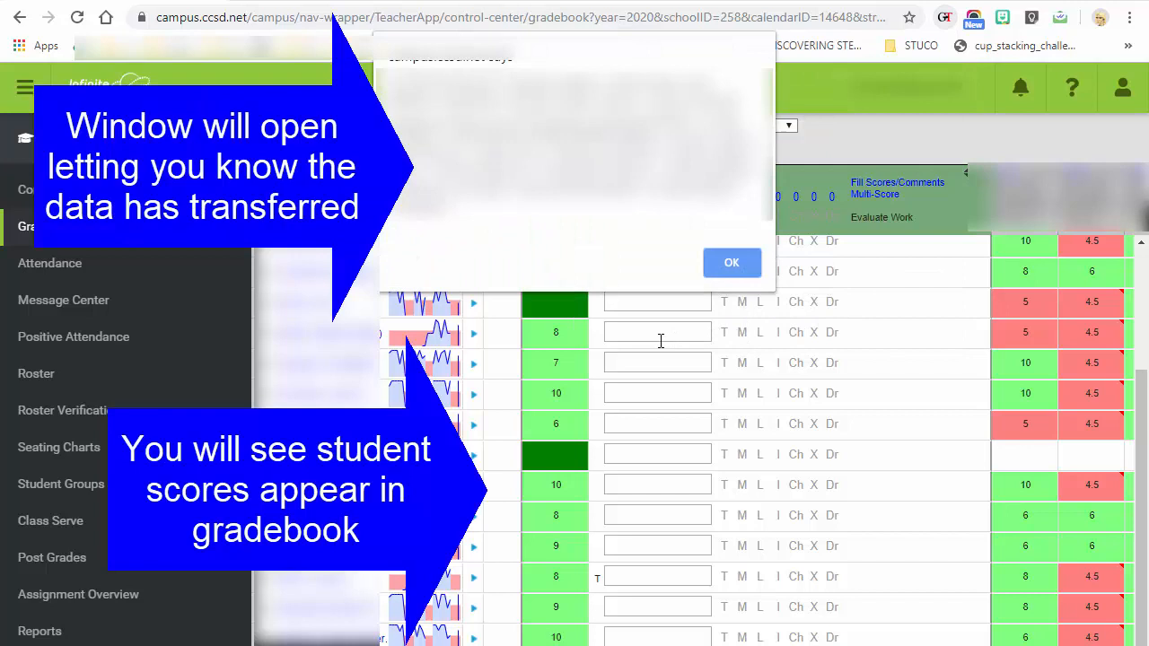
{"action": "mouse_move", "coordinate": [743, 248]}
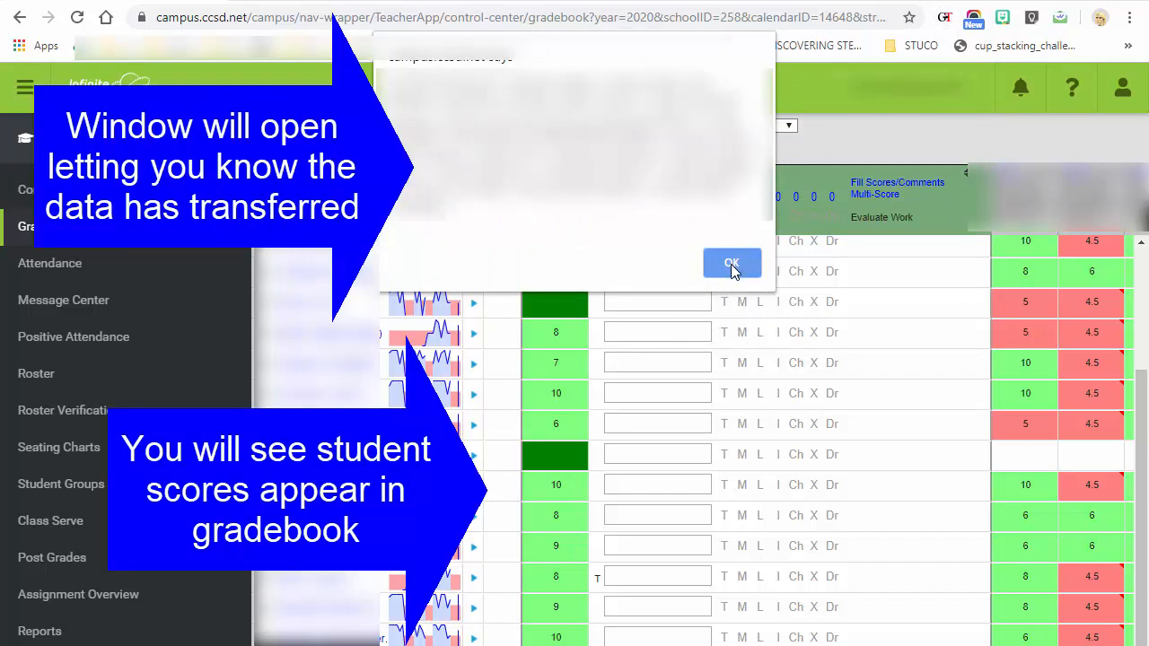
{"action": "left_click", "coordinate": [732, 262]}
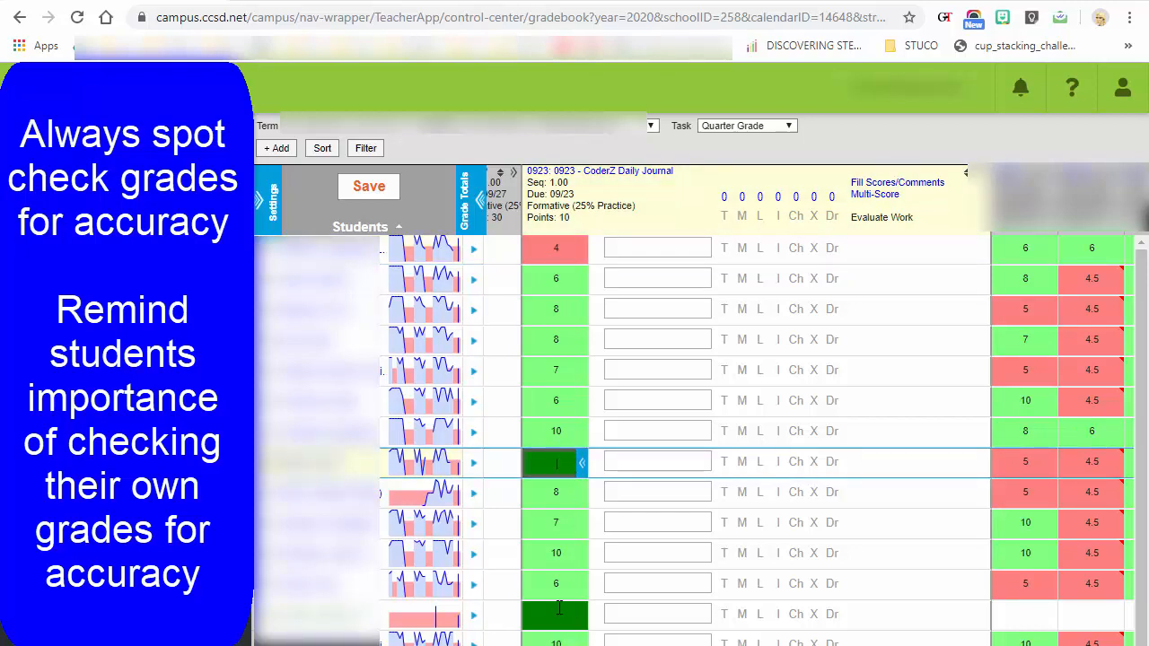
{"action": "mouse_move", "coordinate": [564, 614]}
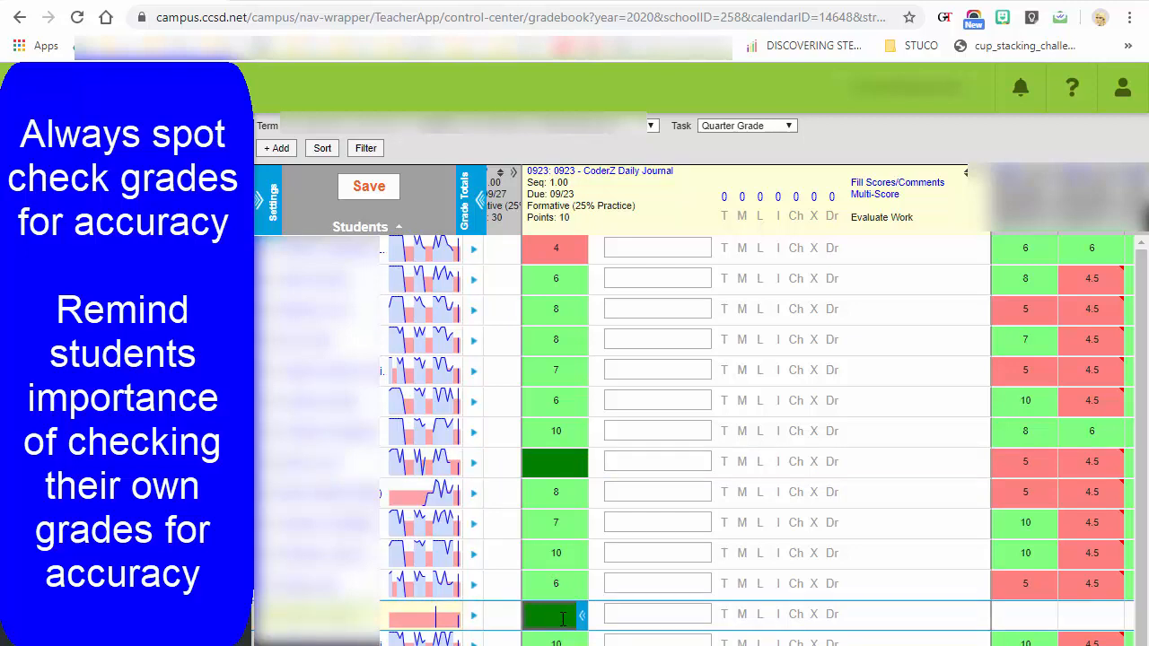
{"action": "left_click", "coordinate": [657, 247]}
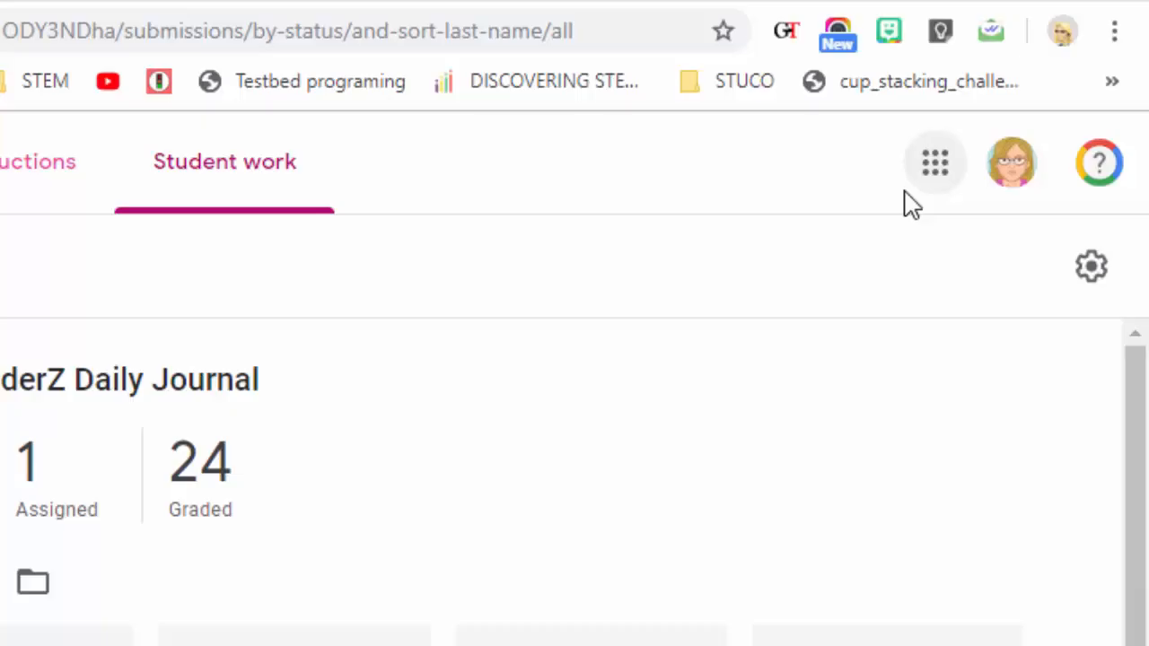
{"action": "mouse_move", "coordinate": [786, 32]}
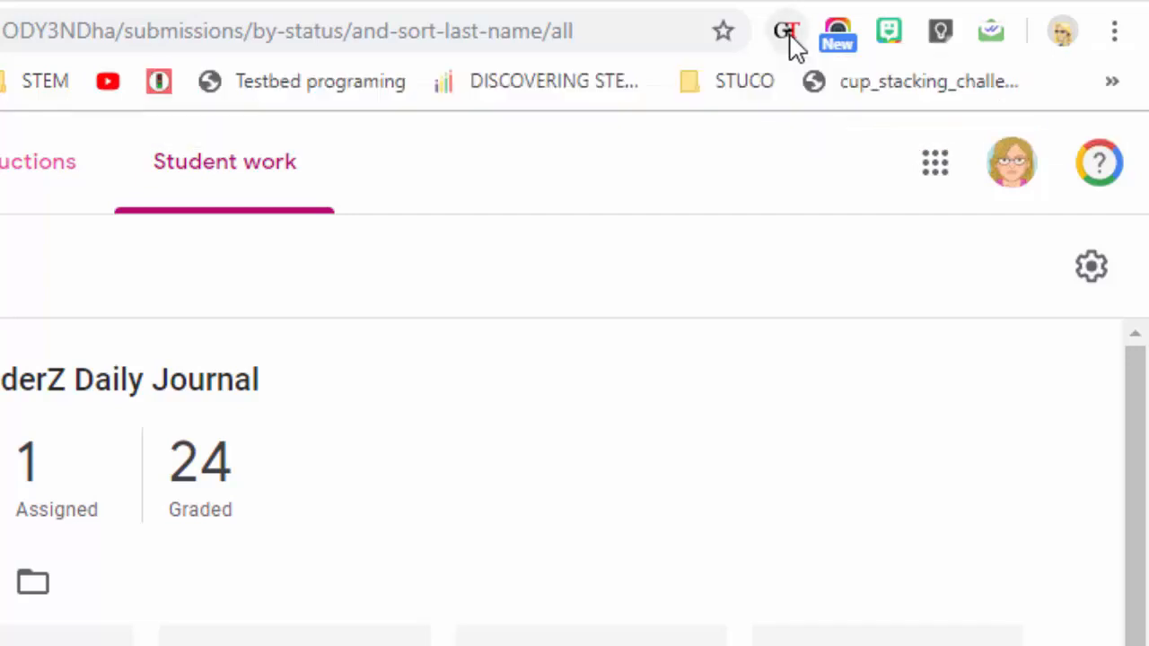
Show the Grade Transferer panel over the CoderZ Daily Journal student work page
{"action": "left_click", "coordinate": [783, 31]}
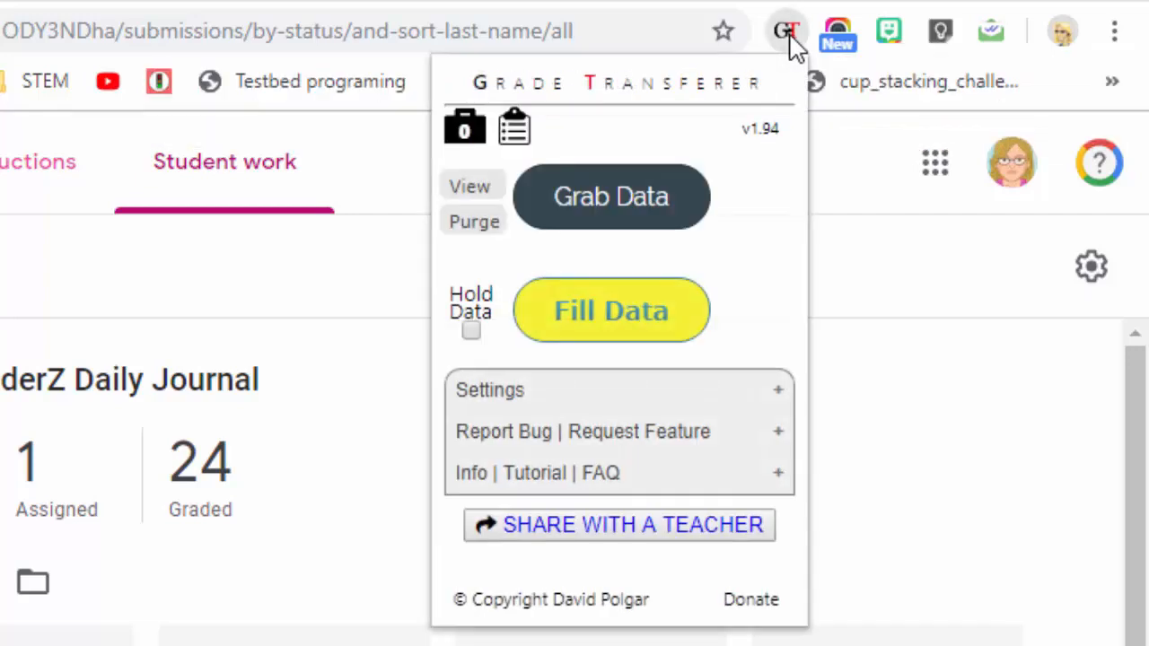
{"action": "mouse_move", "coordinate": [763, 180]}
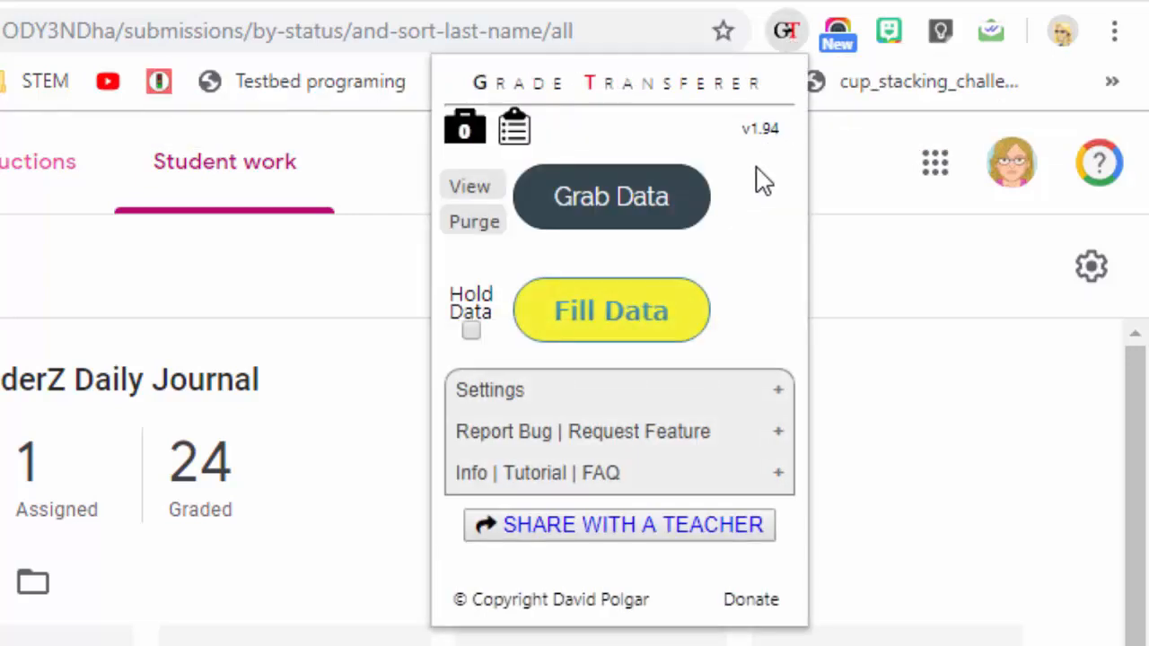
{"action": "mouse_move", "coordinate": [727, 232]}
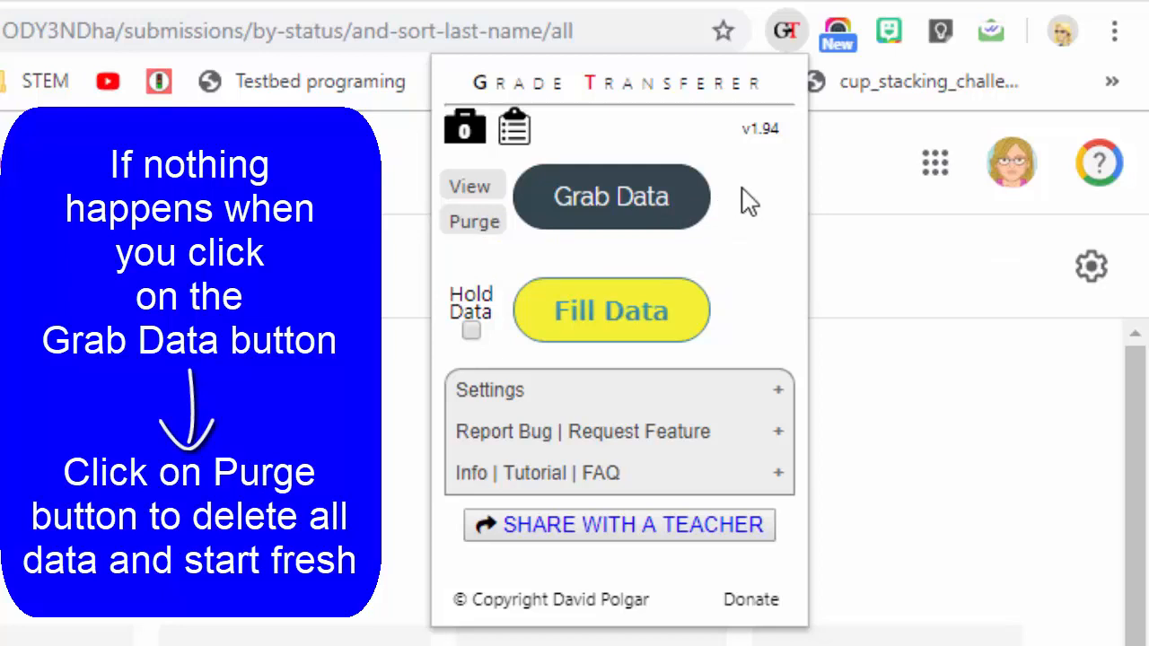
{"action": "mouse_move", "coordinate": [733, 208]}
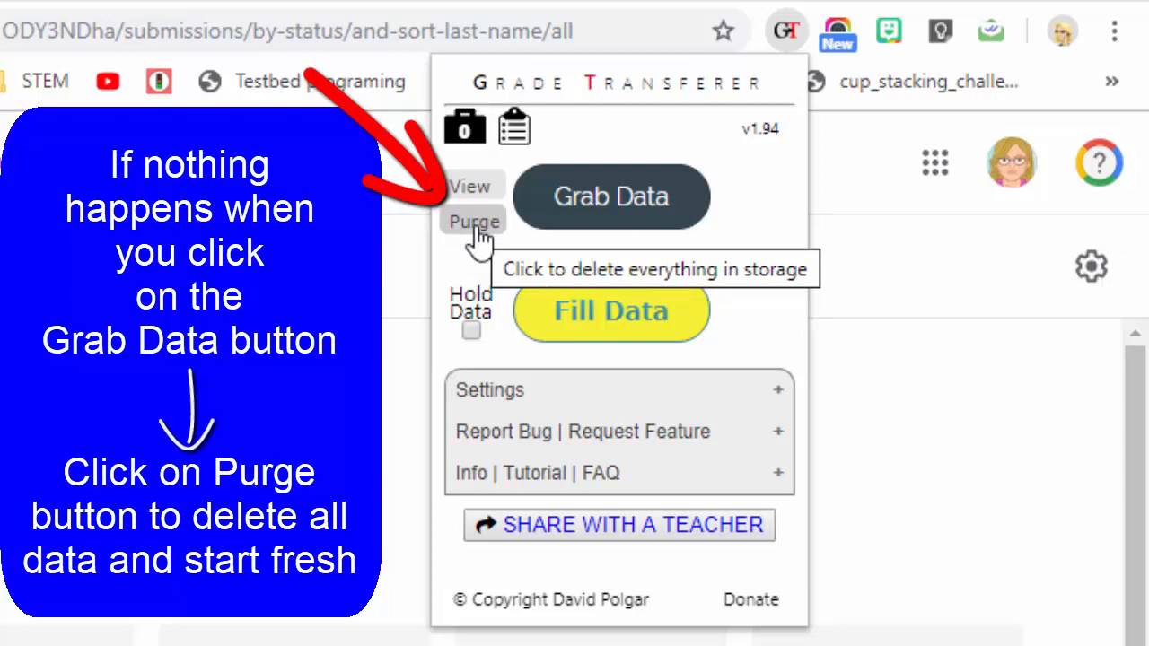
{"action": "mouse_move", "coordinate": [485, 238]}
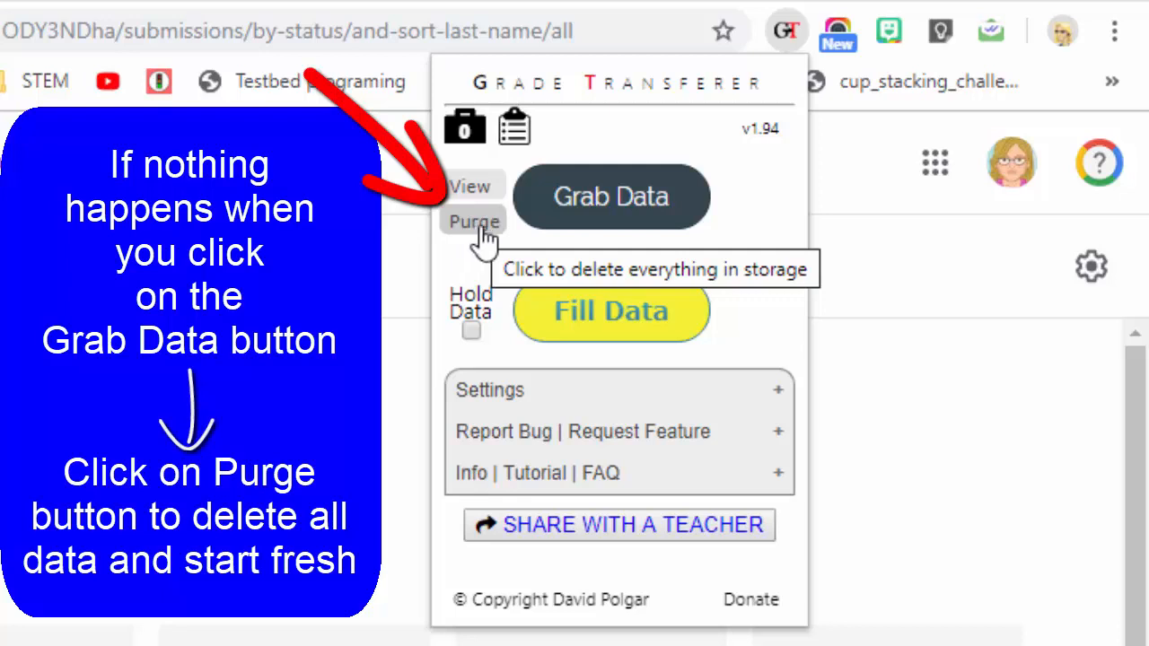
{"action": "mouse_move", "coordinate": [643, 243]}
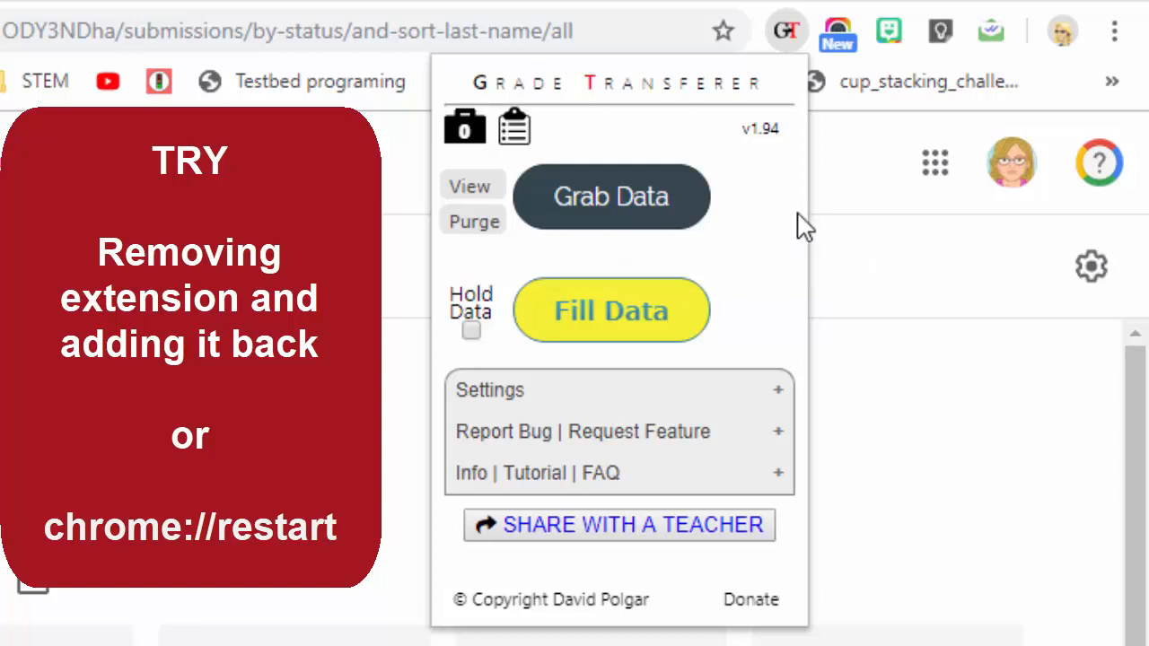
{"action": "mouse_move", "coordinate": [783, 244]}
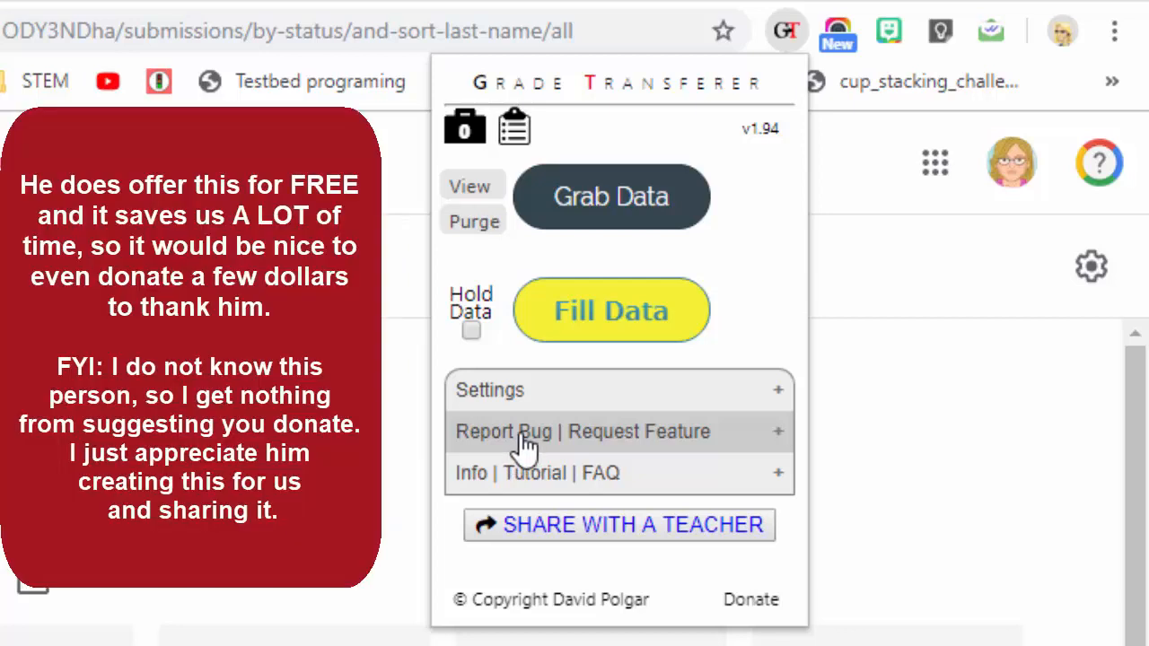
{"action": "mouse_move", "coordinate": [517, 625]}
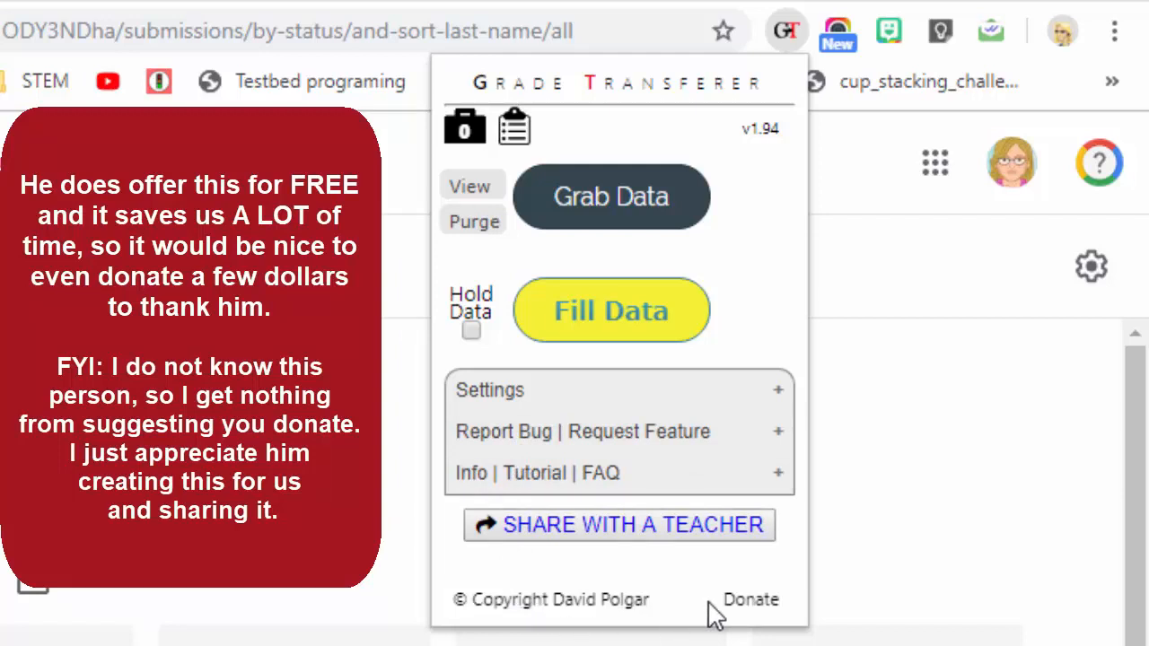
{"action": "mouse_move", "coordinate": [770, 625]}
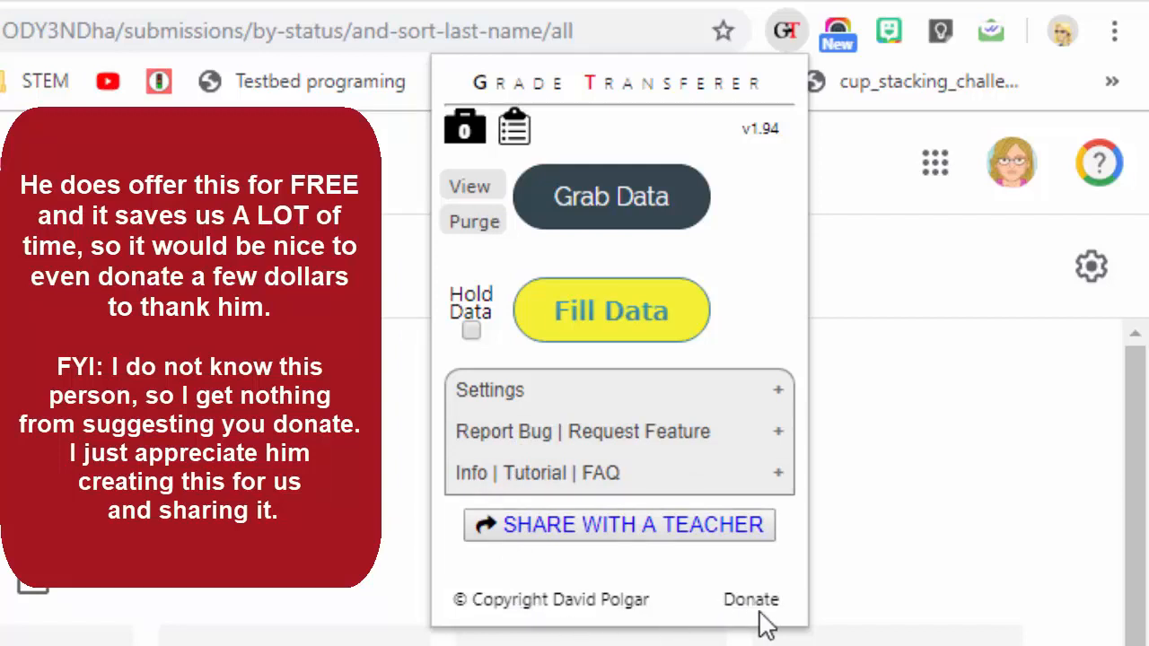